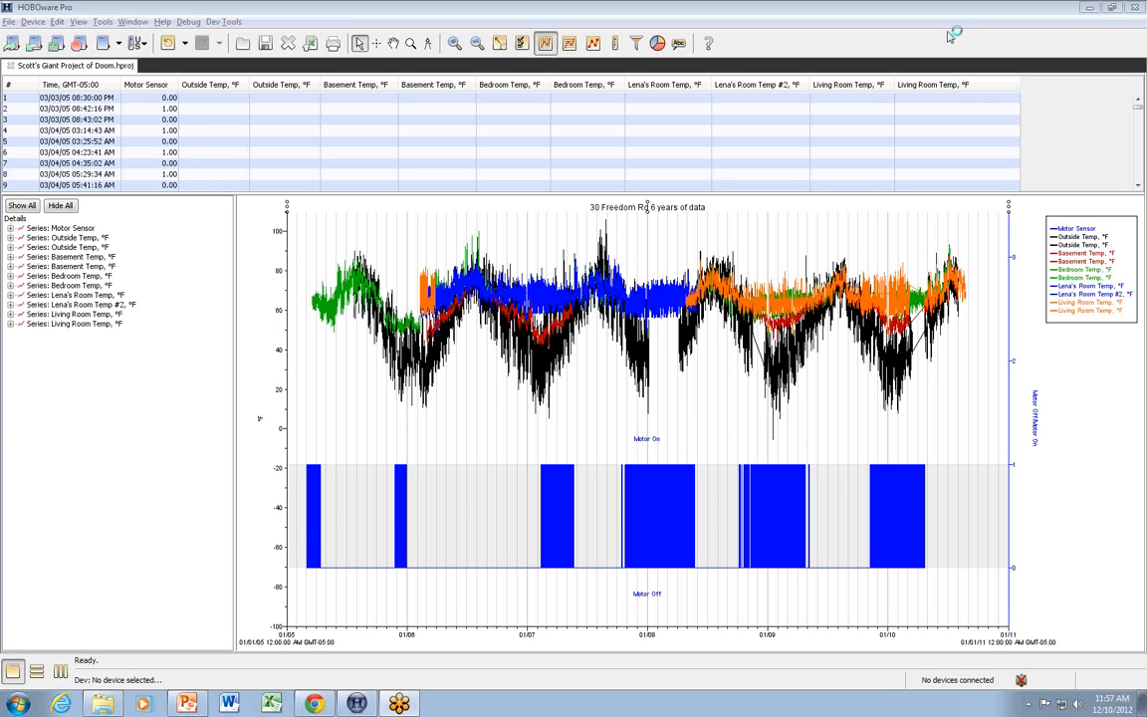
{"action": "mouse_move", "coordinate": [767, 135]}
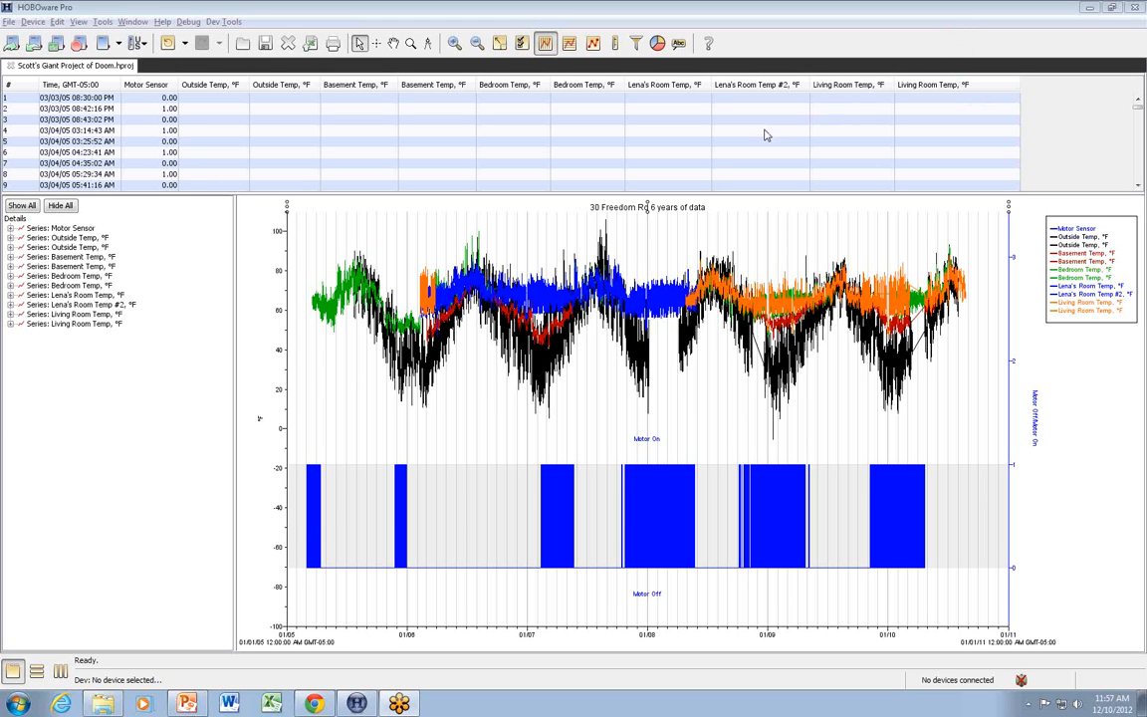
- Select a cell in the logger data table and bring up the File menu
{"action": "left_click", "coordinate": [759, 130]}
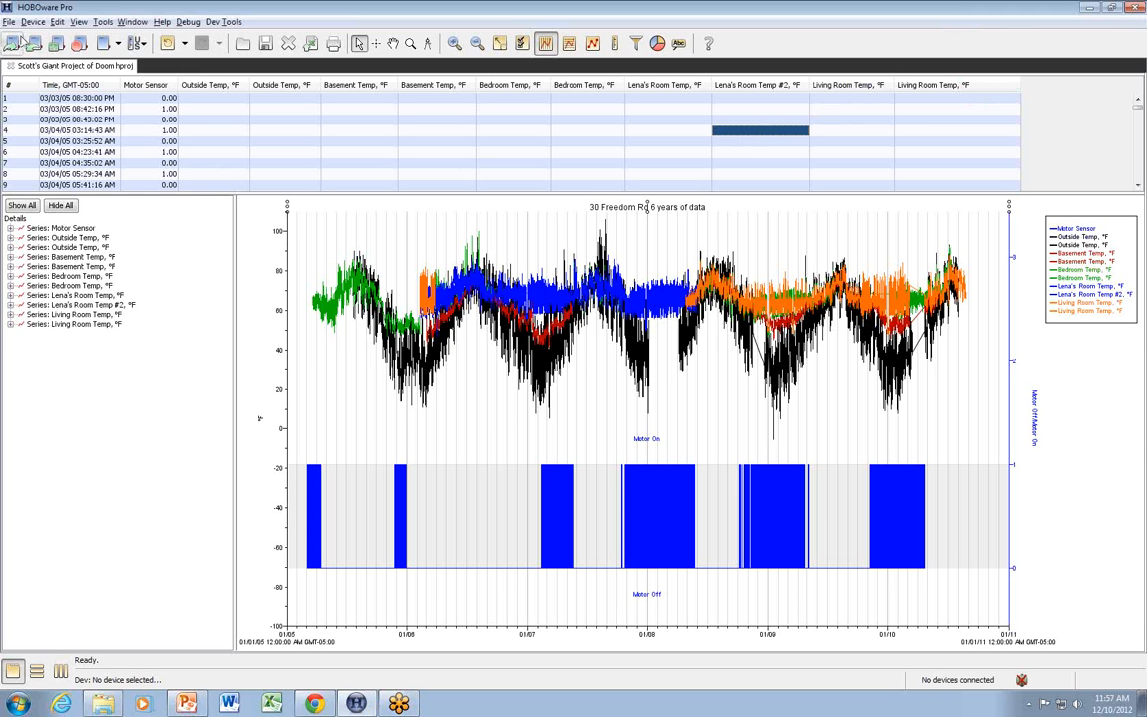
{"action": "left_click", "coordinate": [9, 20]}
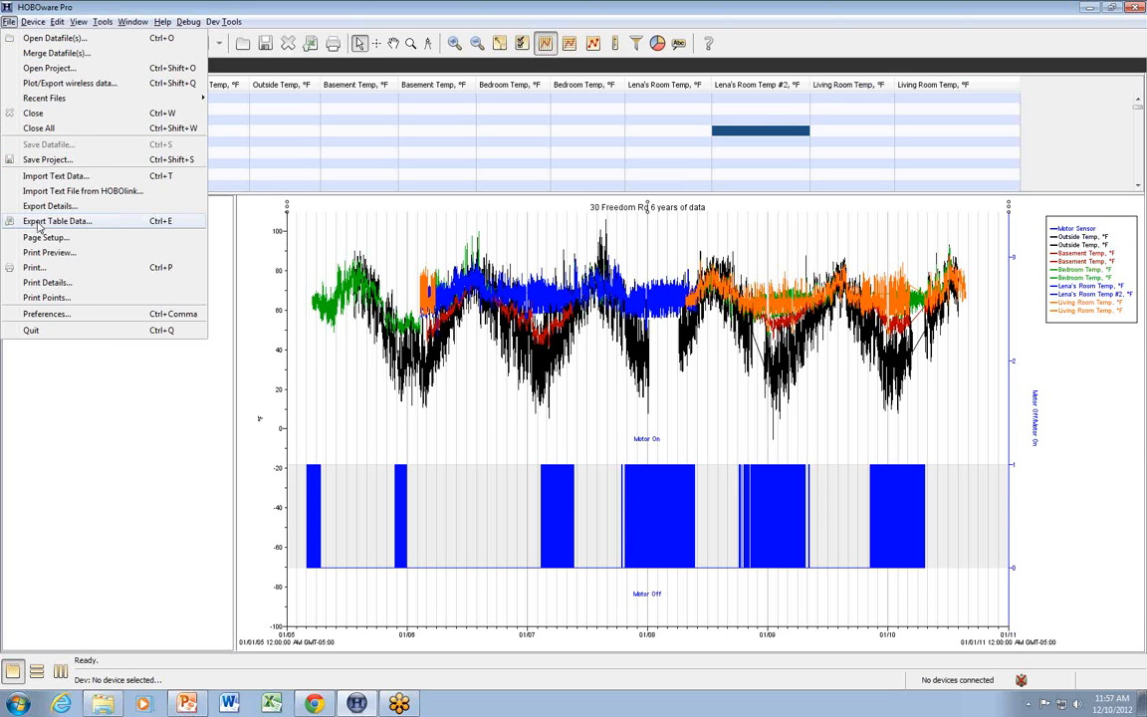
- Choose Export Table Data and select only Motor Sensor, Outside Temp and Basement Temp series
{"action": "left_click", "coordinate": [56, 220]}
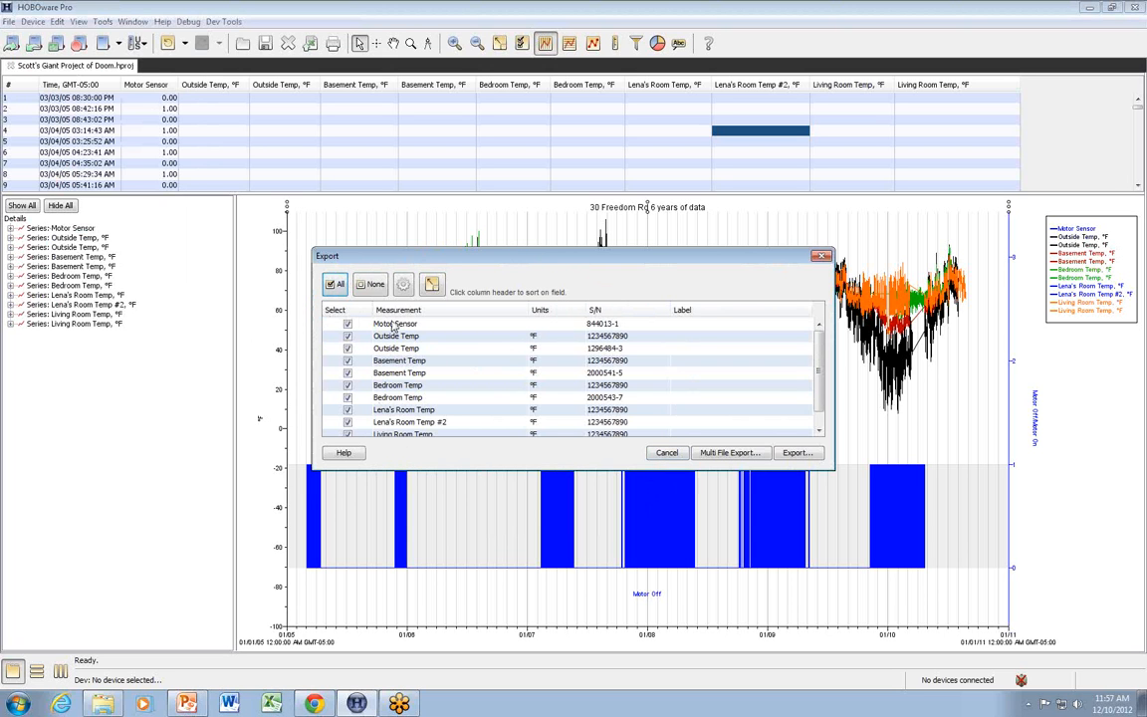
{"action": "mouse_move", "coordinate": [395, 333]}
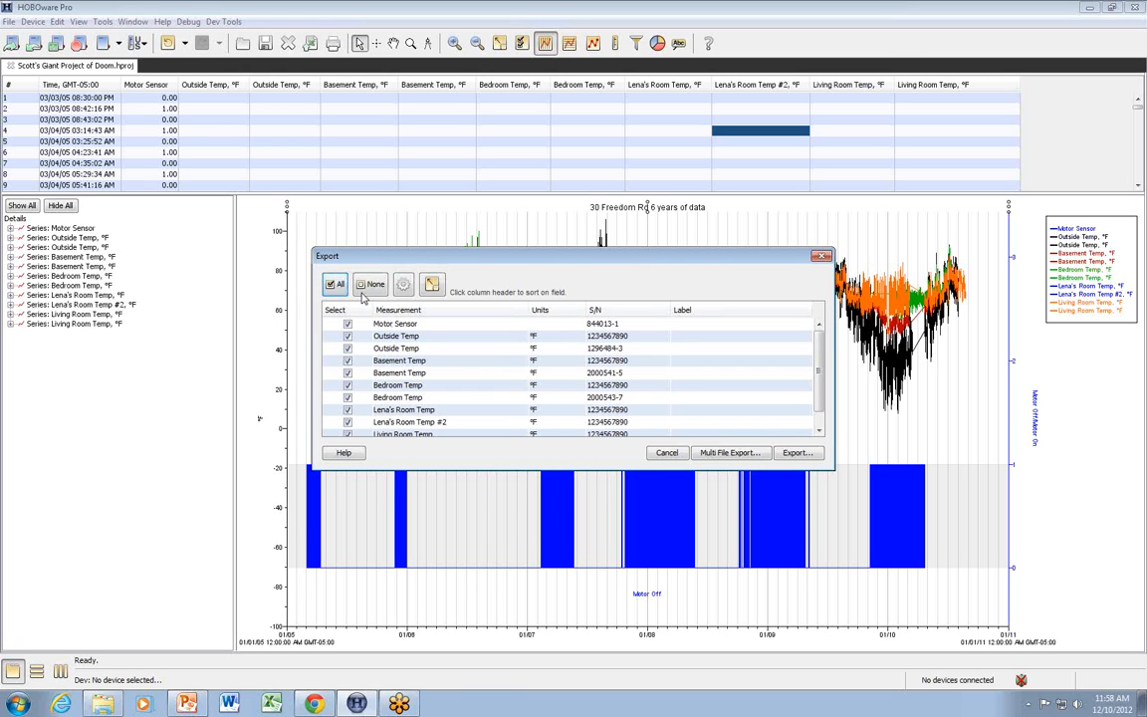
{"action": "left_click", "coordinate": [370, 284]}
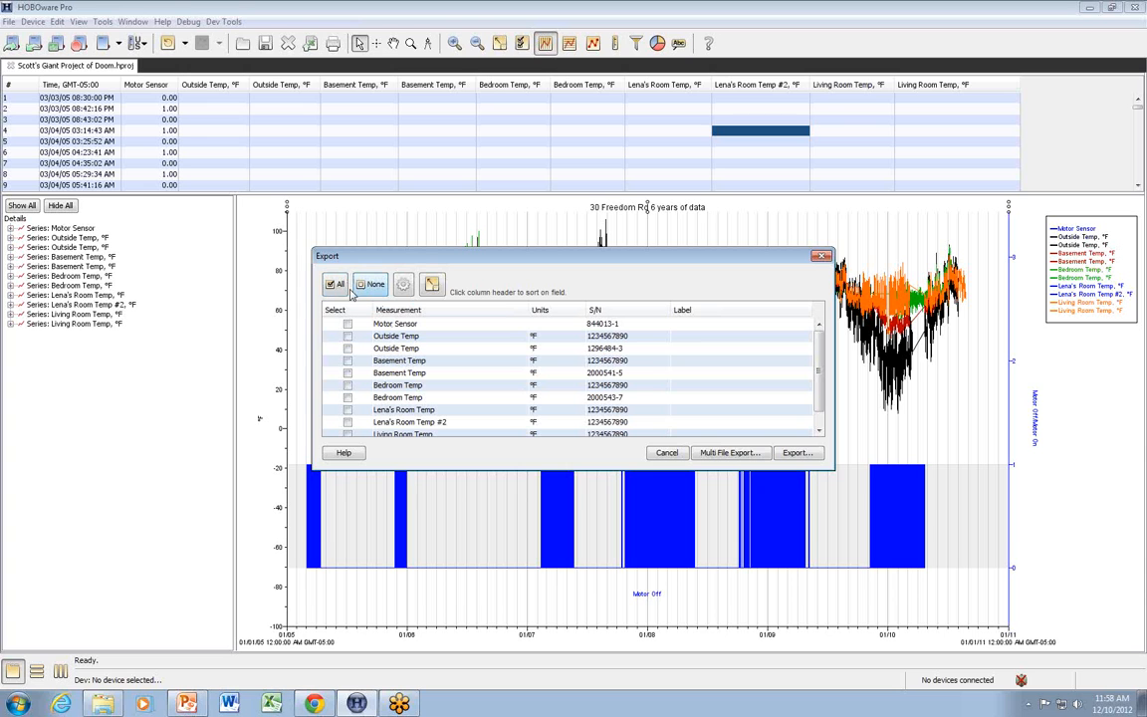
{"action": "left_click", "coordinate": [347, 324]}
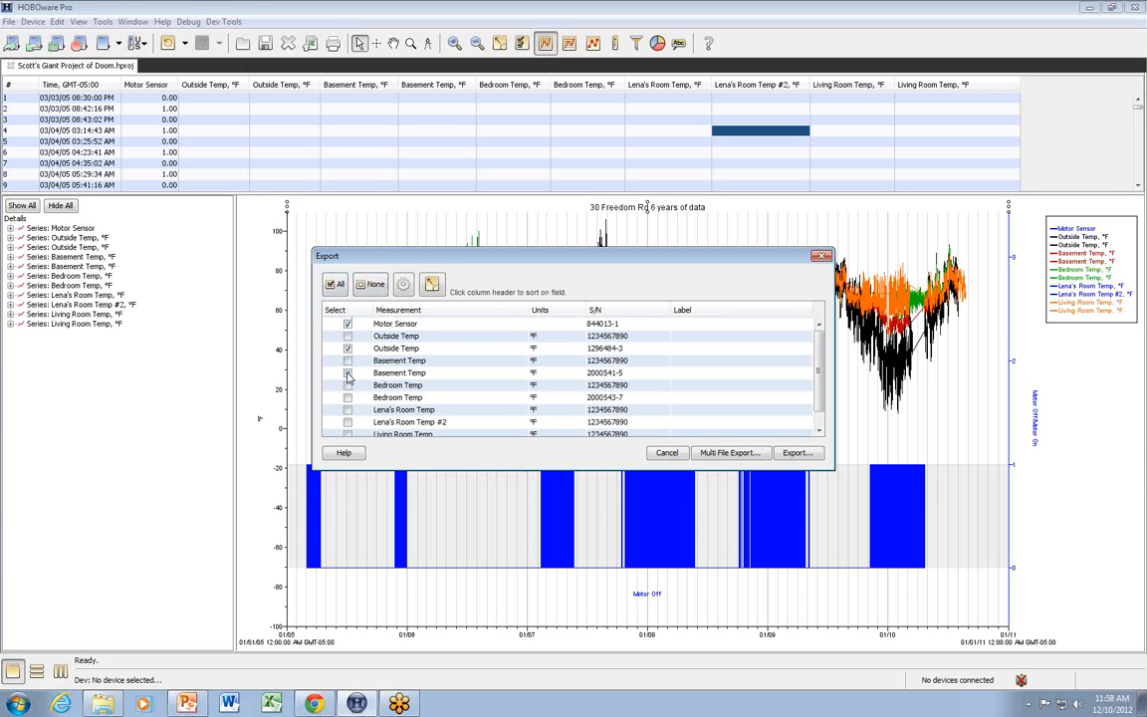
{"action": "left_click", "coordinate": [347, 361]}
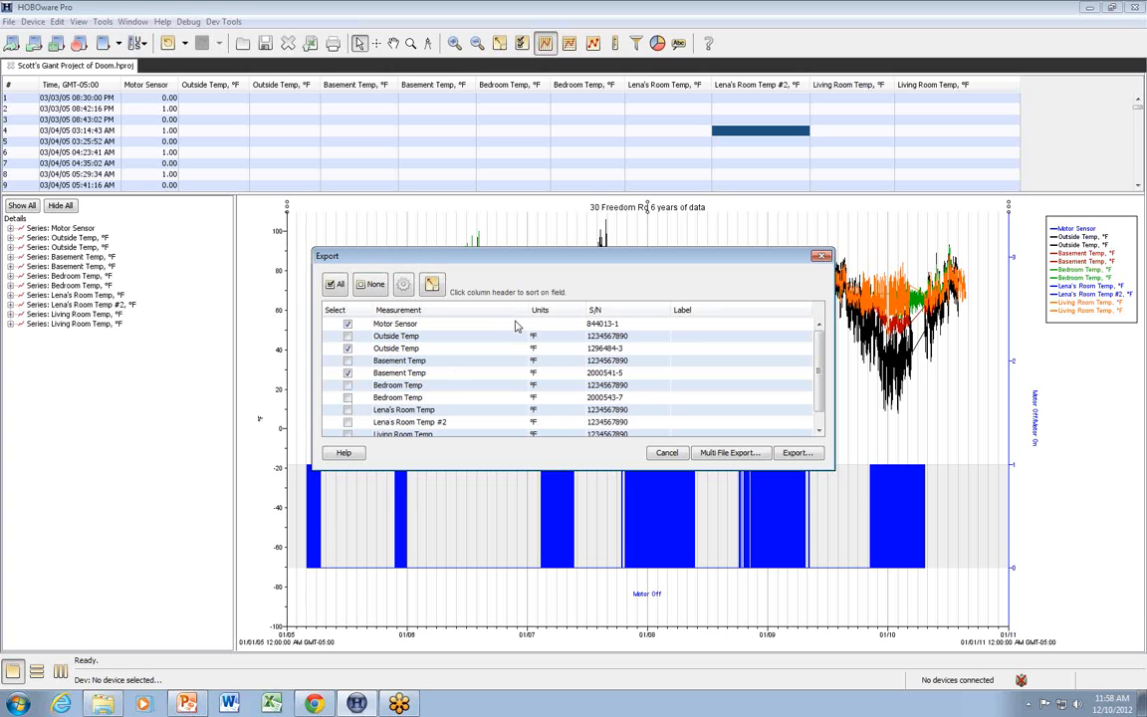
{"action": "left_click", "coordinate": [398, 310]}
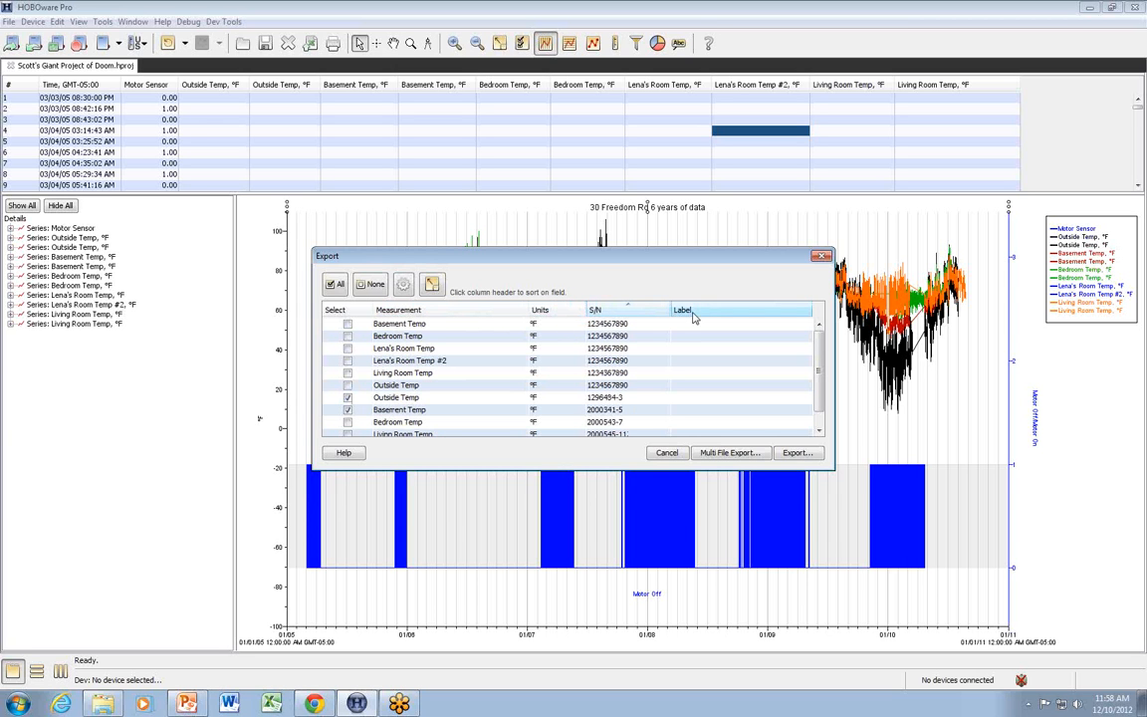
{"action": "mouse_move", "coordinate": [709, 306]}
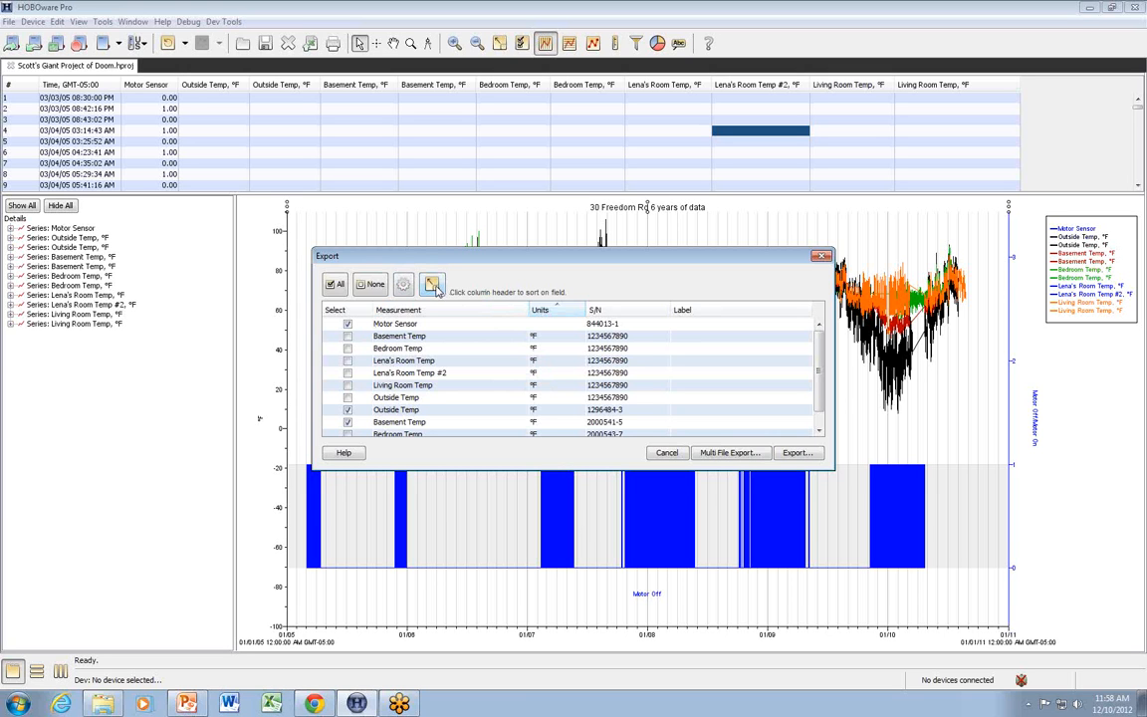
{"action": "left_click", "coordinate": [432, 283]}
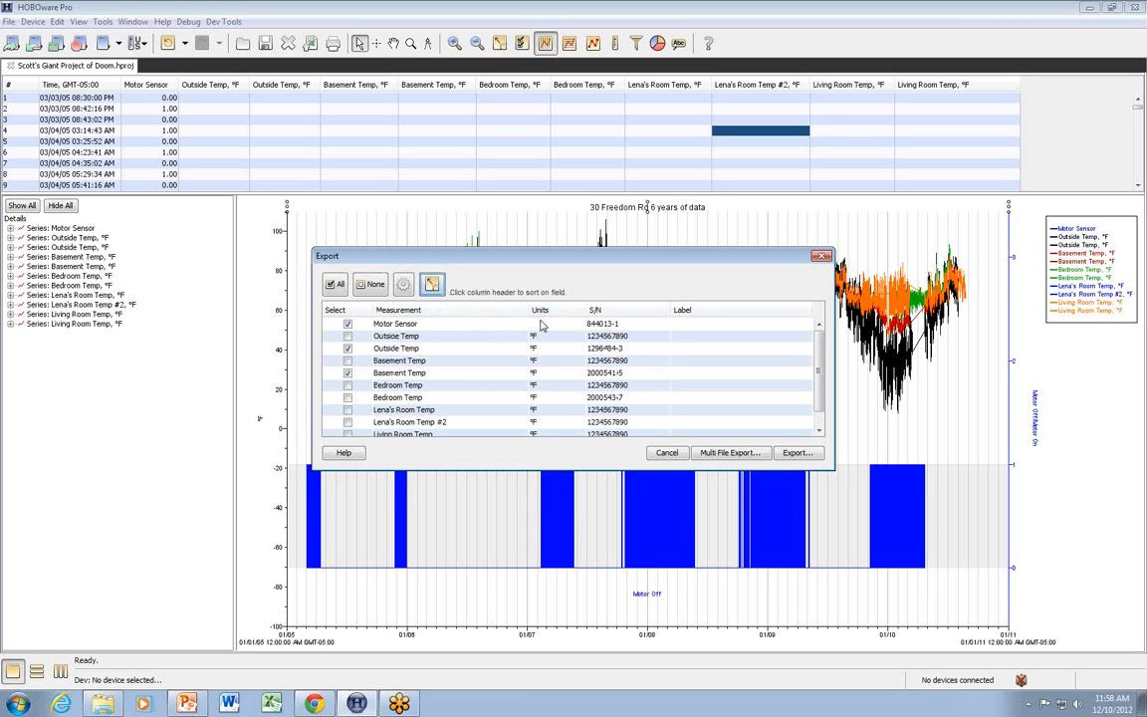
{"action": "mouse_move", "coordinate": [507, 404]}
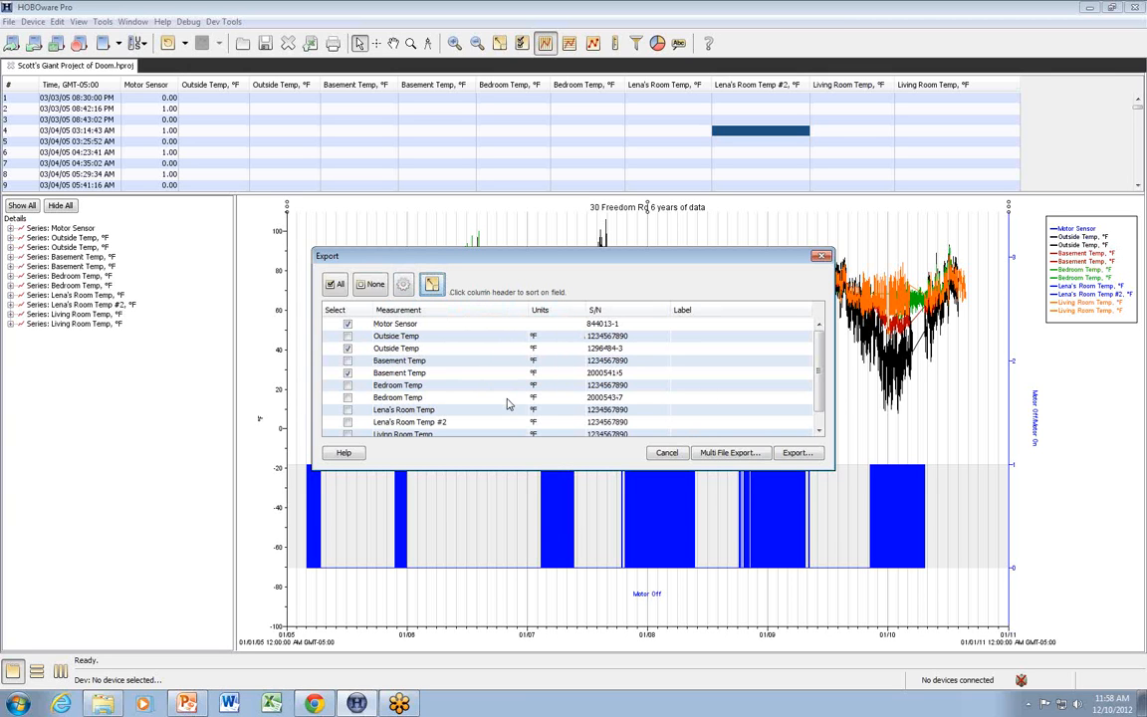
{"action": "mouse_move", "coordinate": [403, 285]}
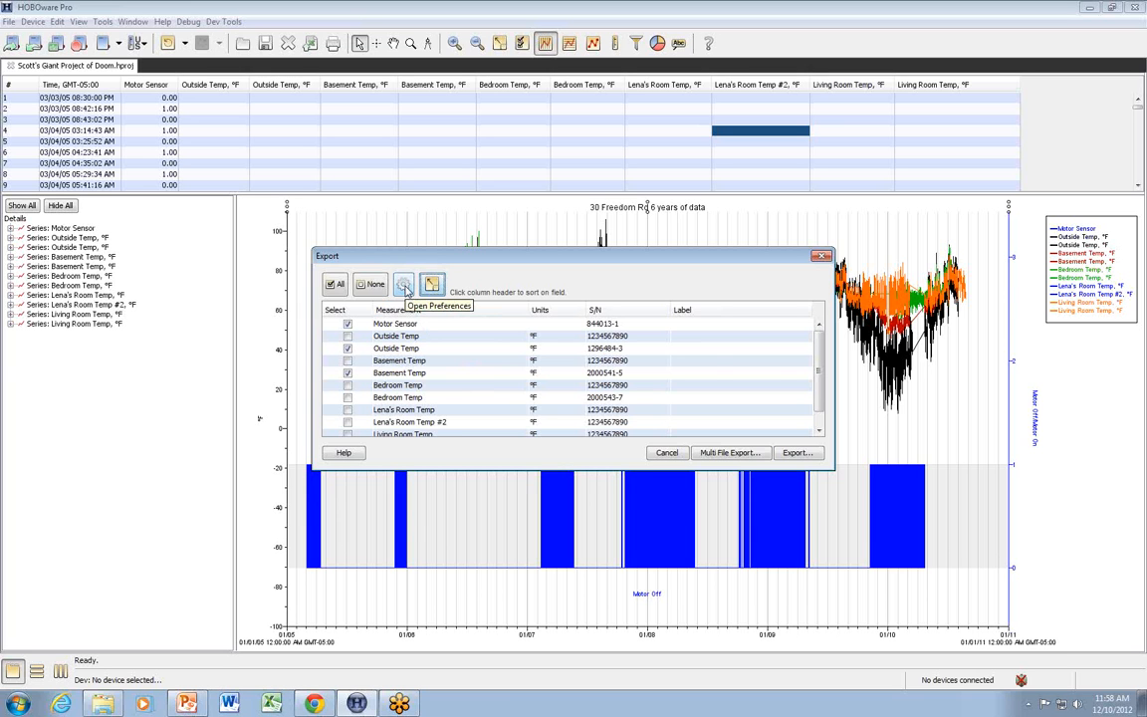
- Set the export file type preference to Text (.txt or .csv)
{"action": "left_click", "coordinate": [403, 283]}
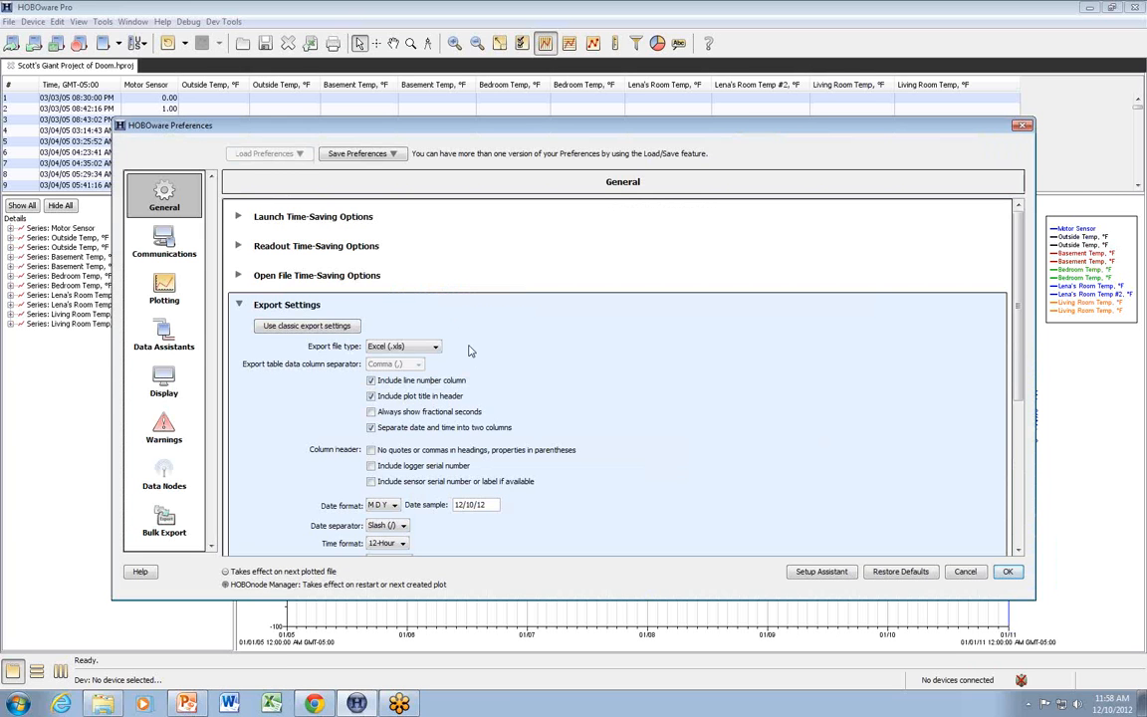
{"action": "left_click", "coordinate": [435, 346]}
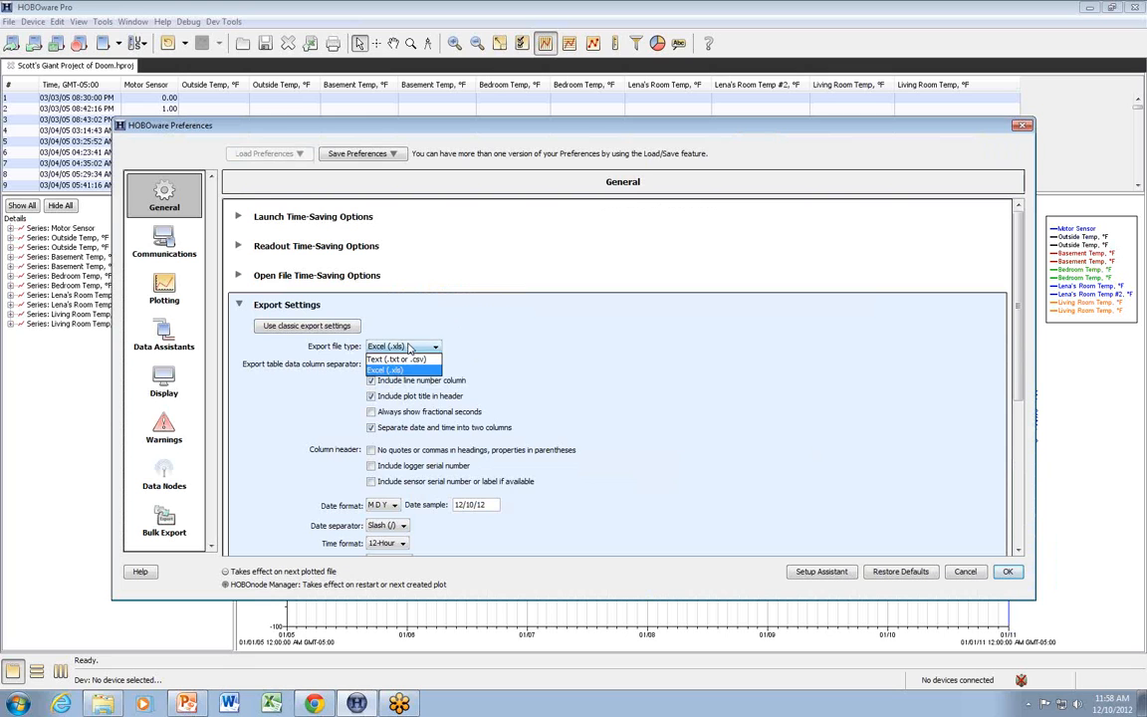
{"action": "left_click", "coordinate": [402, 358]}
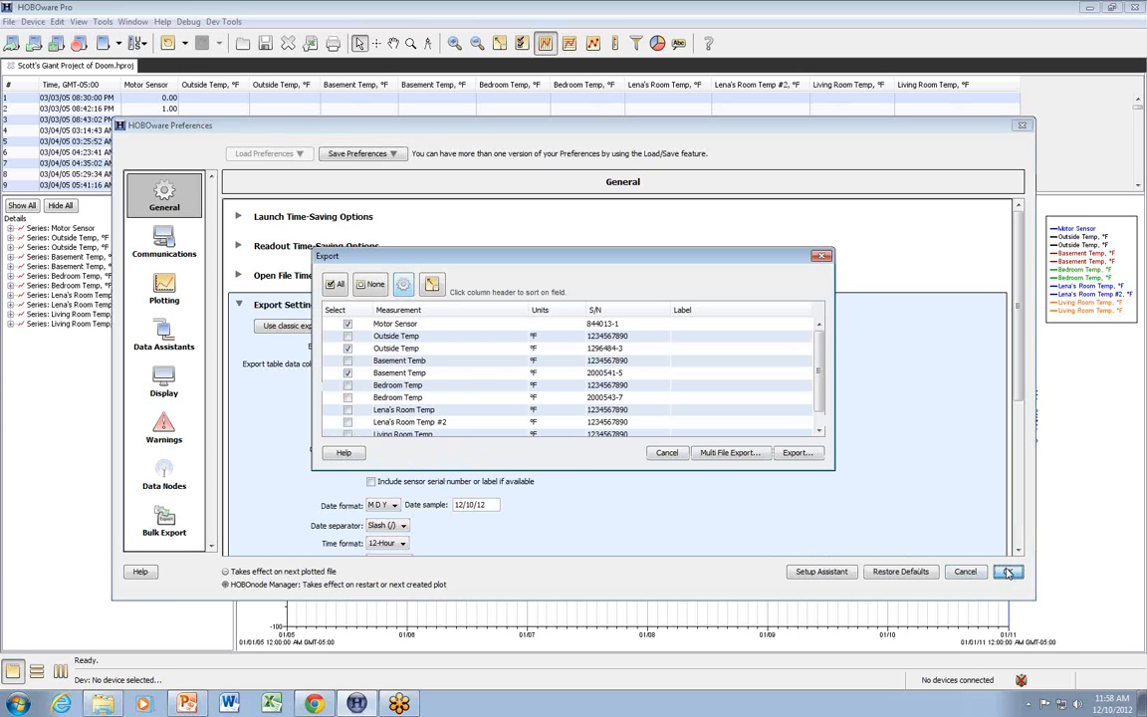
{"action": "left_click", "coordinate": [1007, 570]}
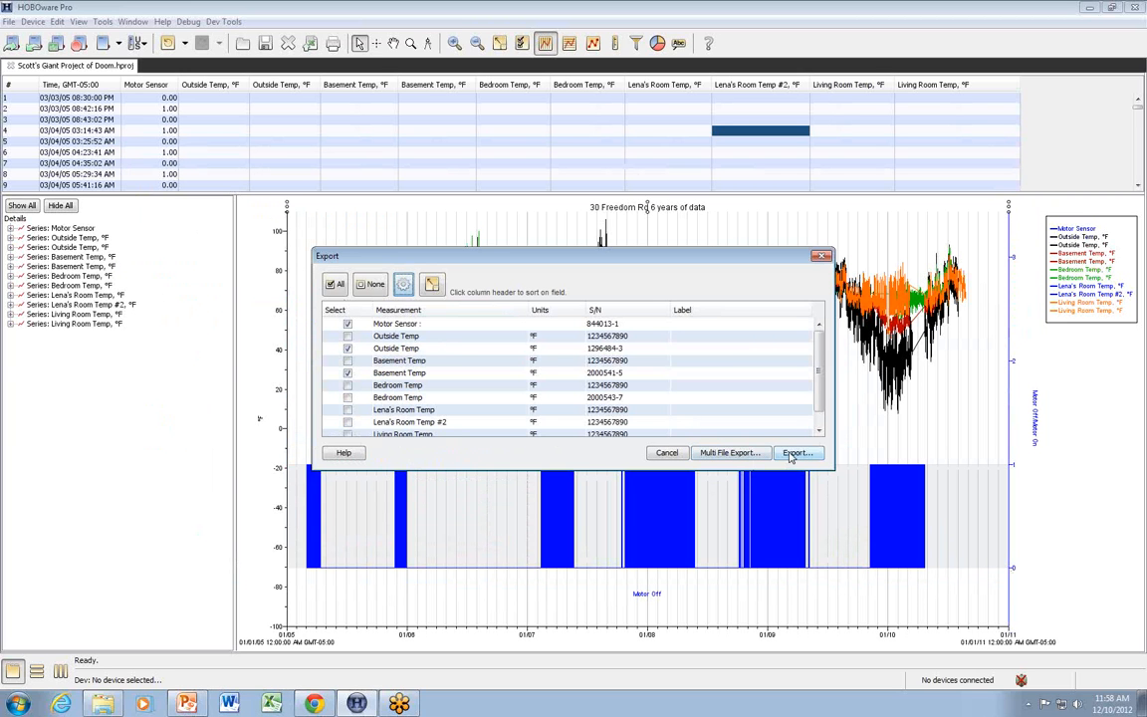
- Export the three series to a CSV on the Desktop with the default name
{"action": "left_click", "coordinate": [797, 453]}
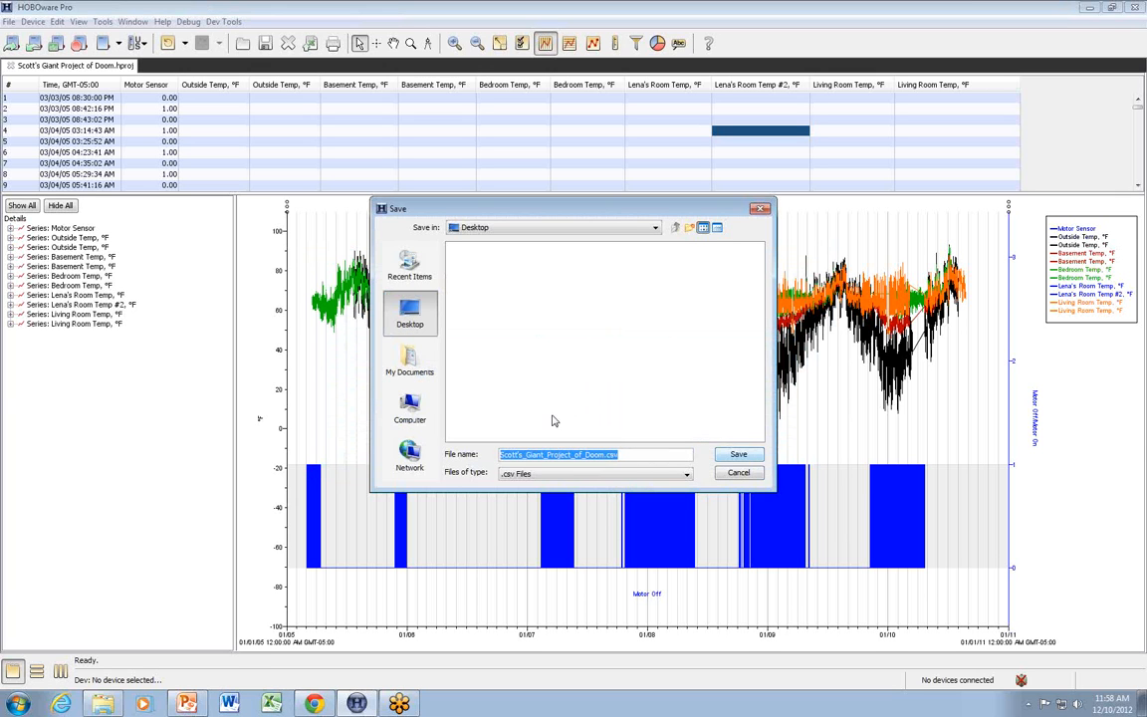
{"action": "left_click", "coordinate": [739, 454]}
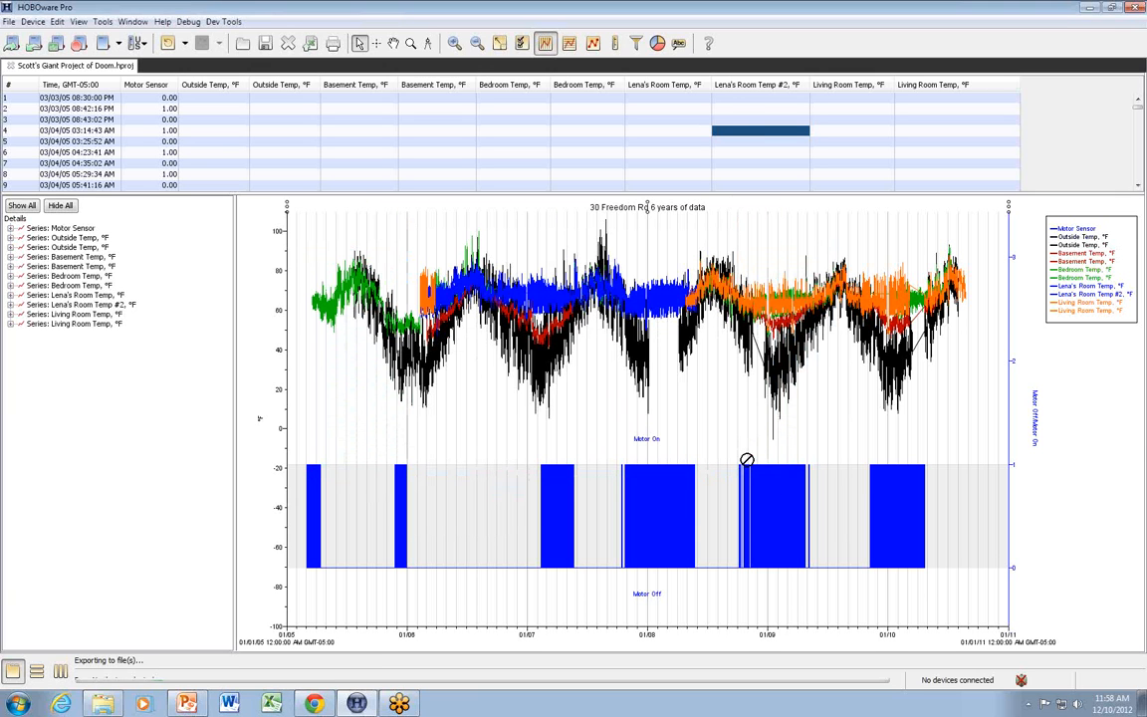
{"action": "mouse_move", "coordinate": [231, 564]}
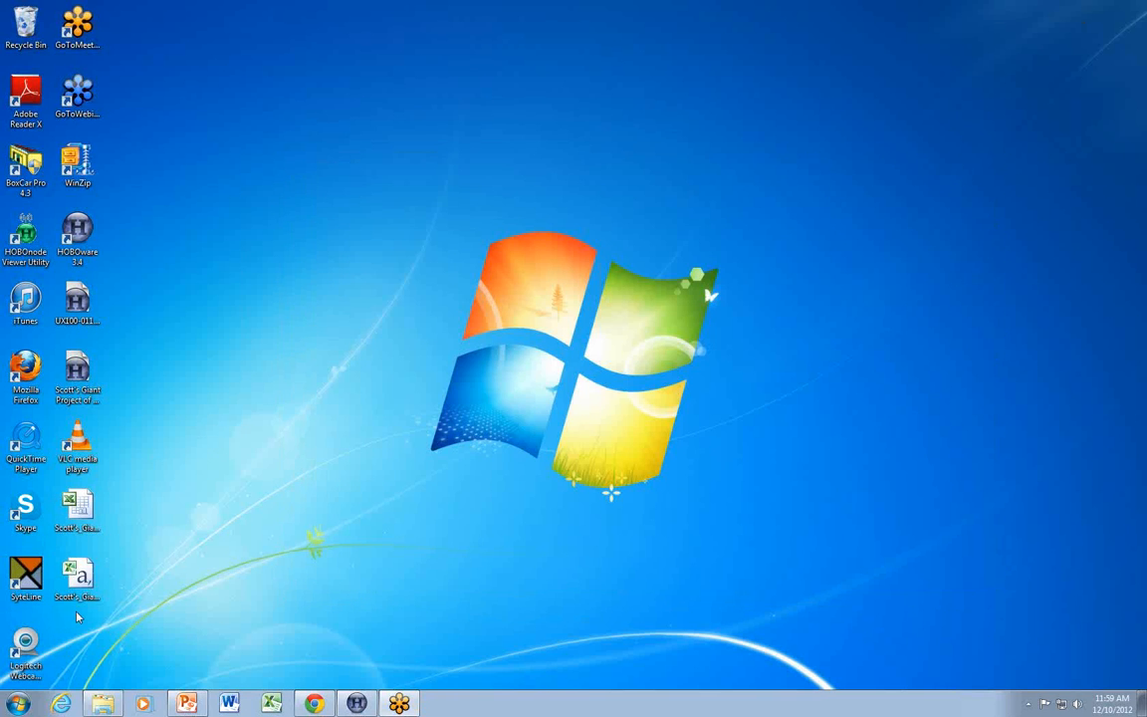
- Open the exported CSV file from the desktop in Excel
{"action": "left_click", "coordinate": [76, 576]}
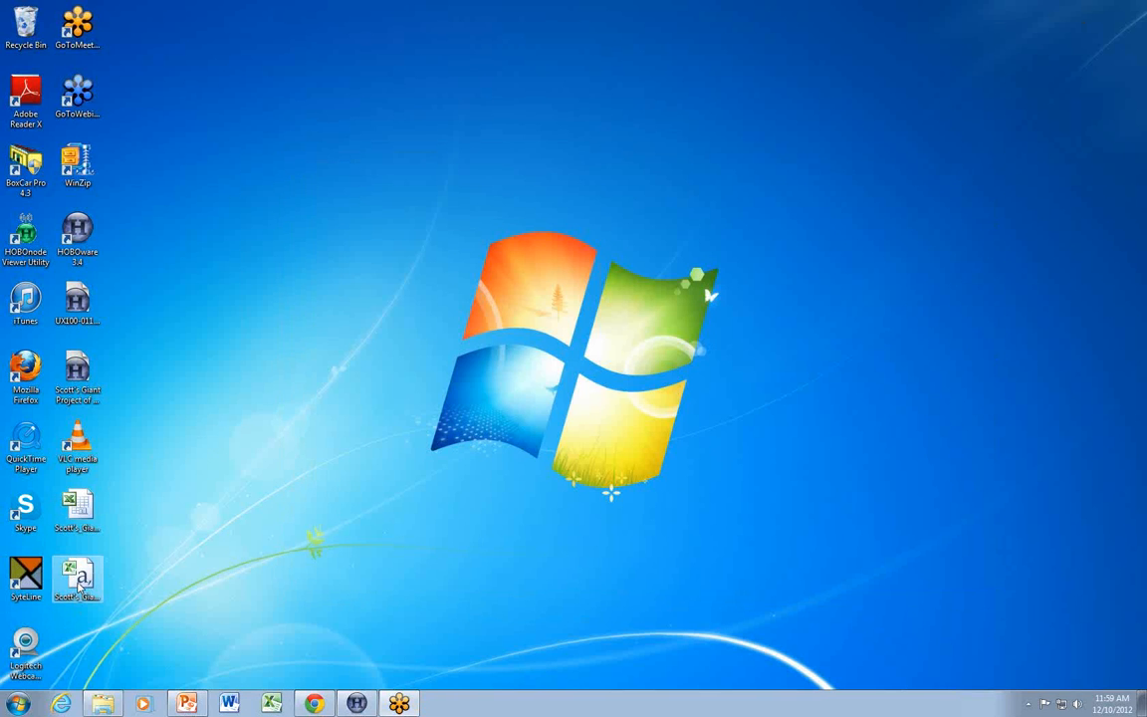
{"action": "double_click", "coordinate": [77, 579]}
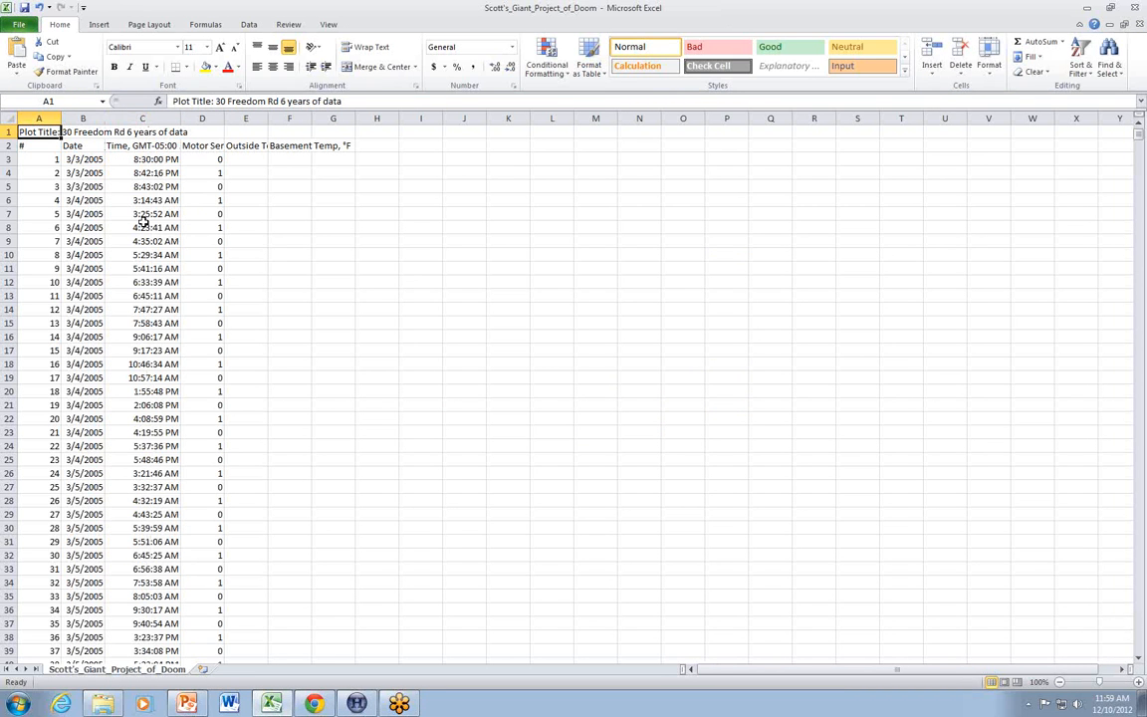
{"action": "left_click", "coordinate": [246, 186]}
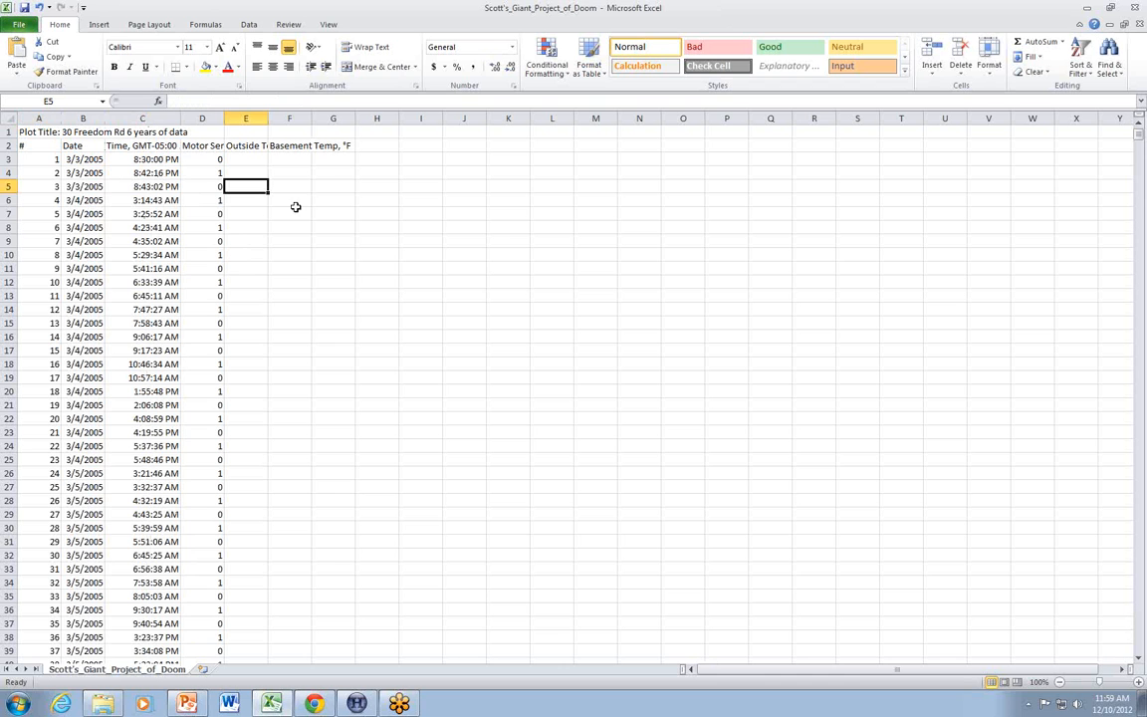
{"action": "mouse_move", "coordinate": [358, 242]}
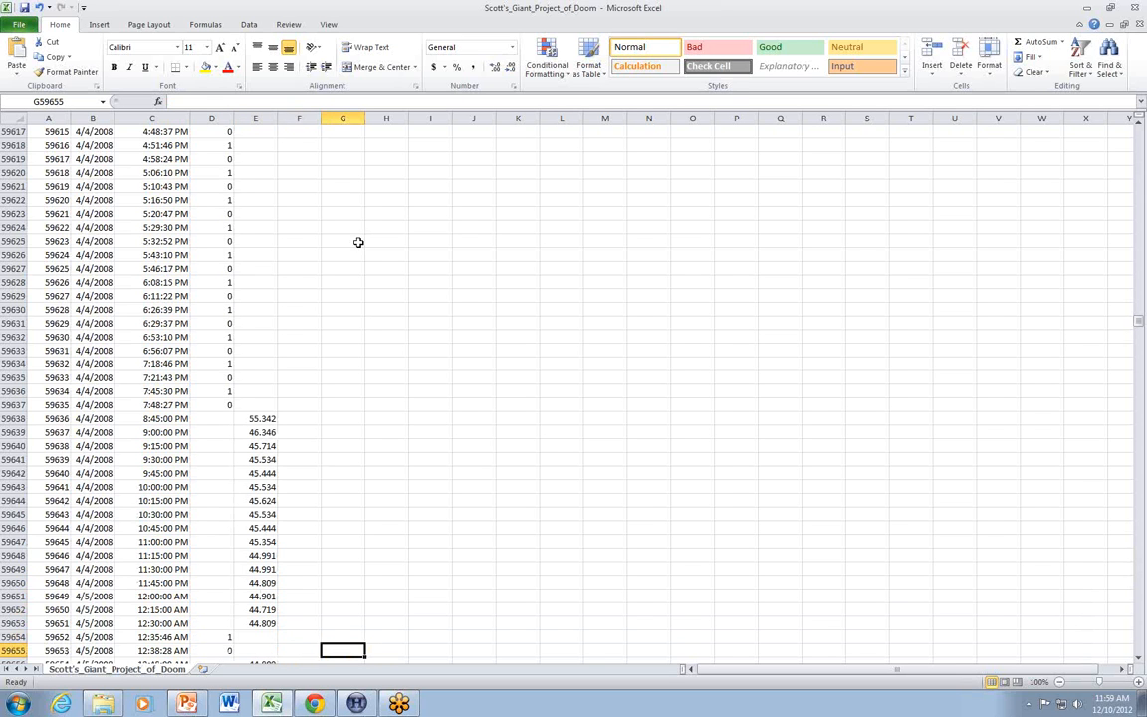
{"action": "mouse_move", "coordinate": [406, 296]}
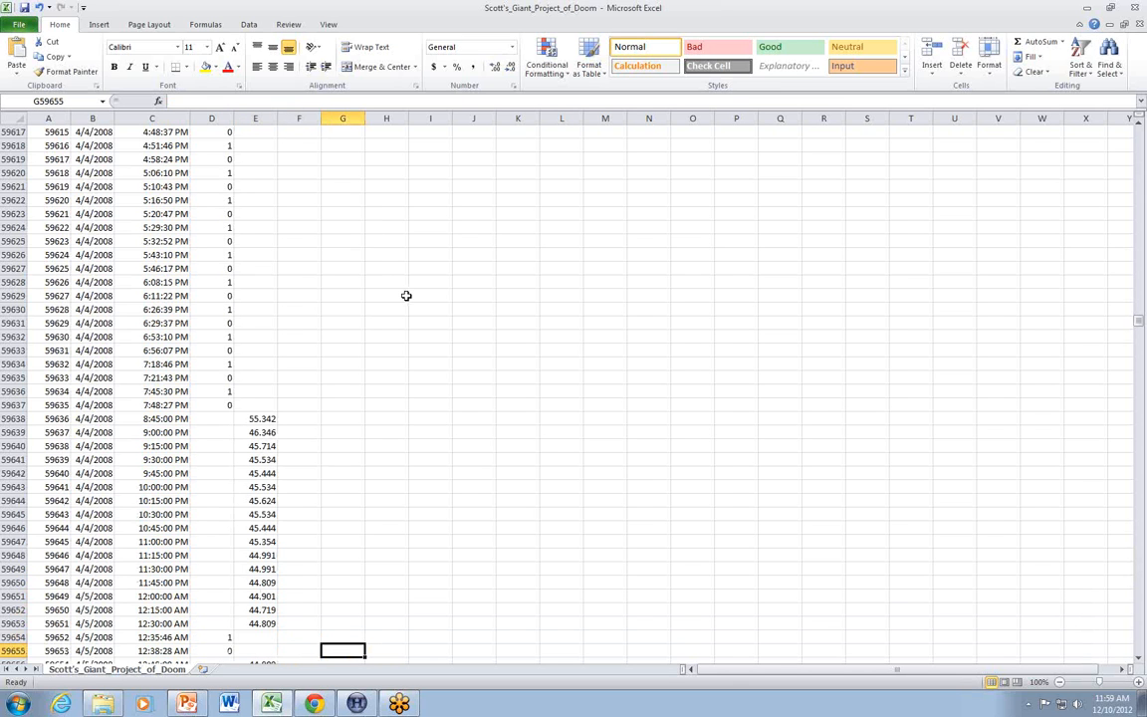
{"action": "mouse_move", "coordinate": [729, 220]}
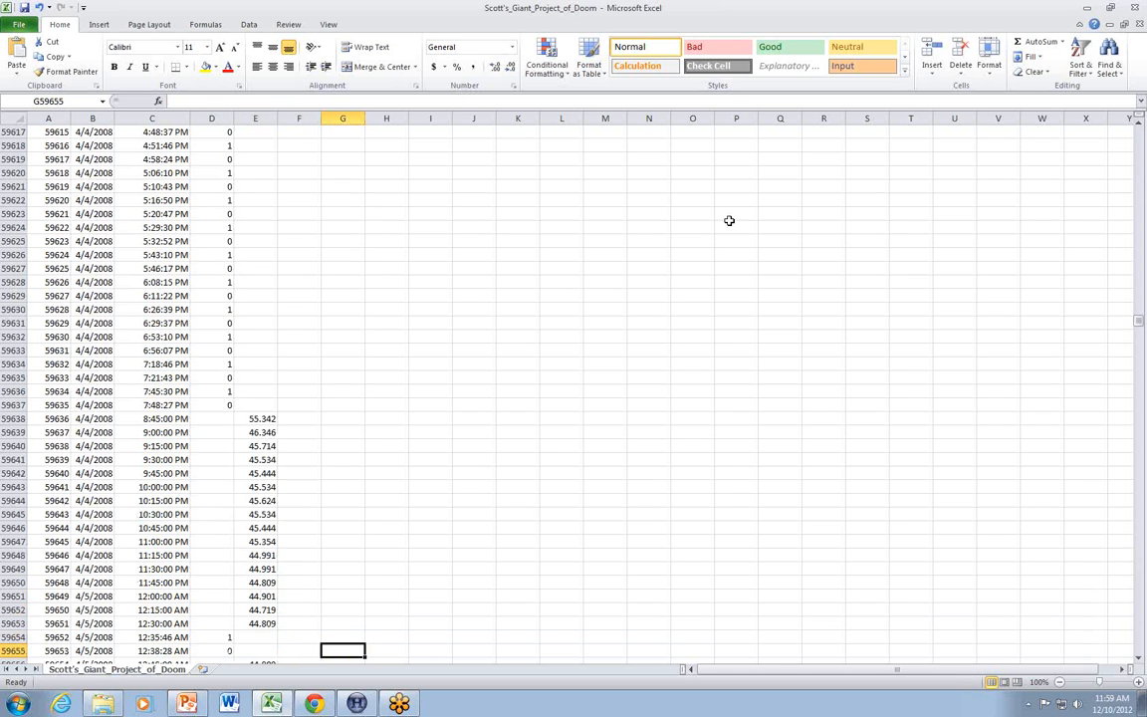